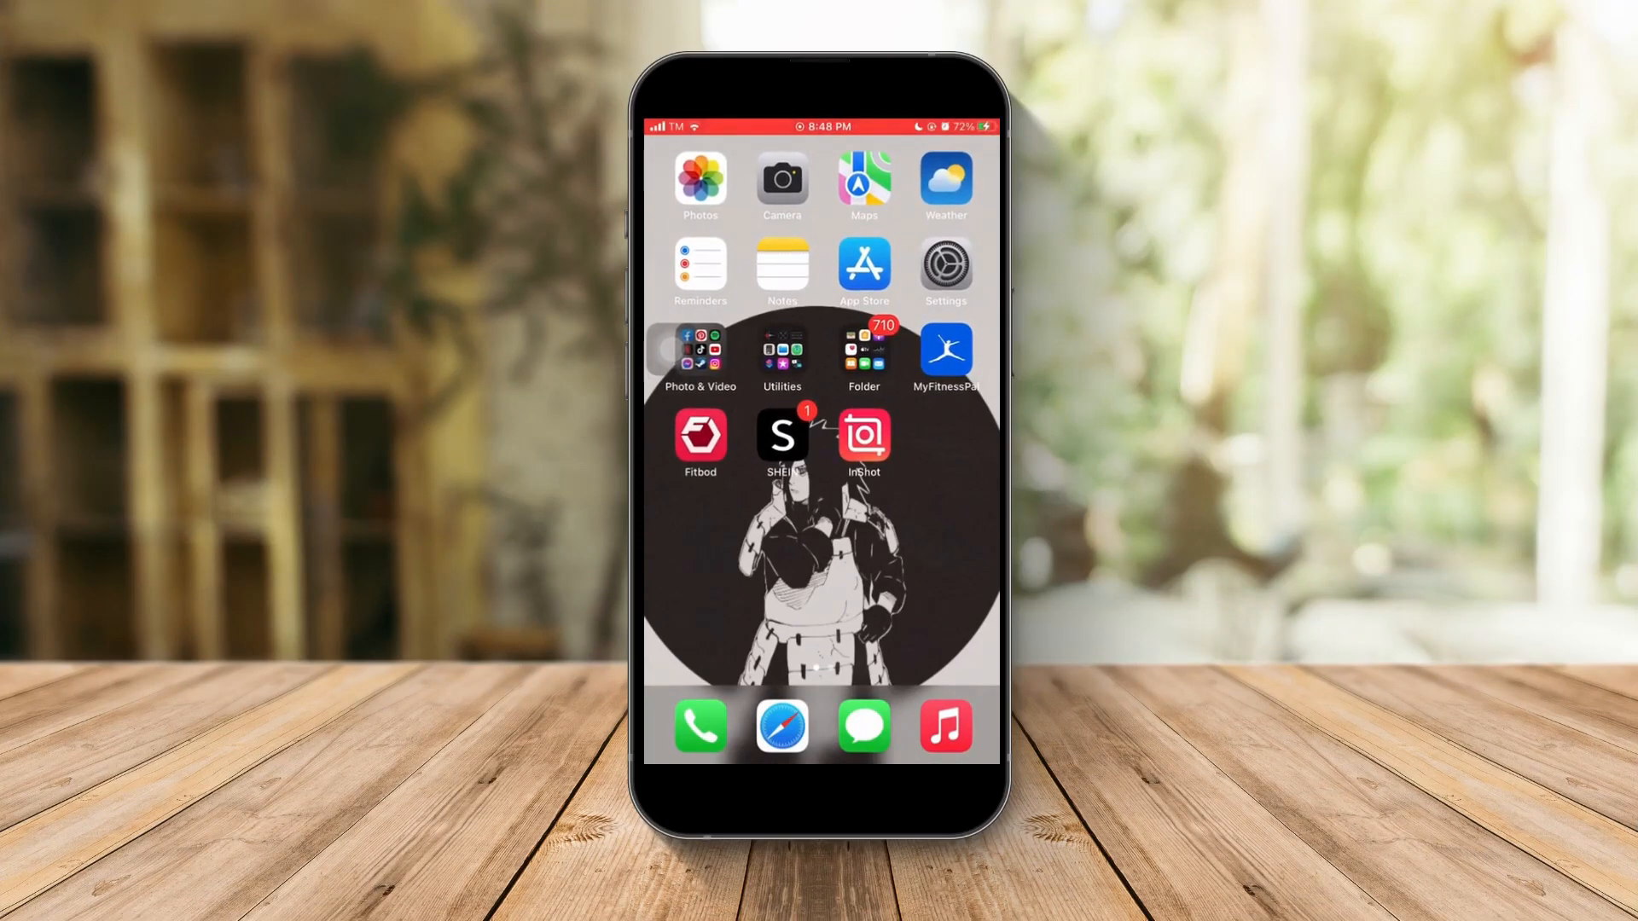
Start a blank note in Notes and show the English (US), Tagalog and Emoji keyboard list
click(782, 273)
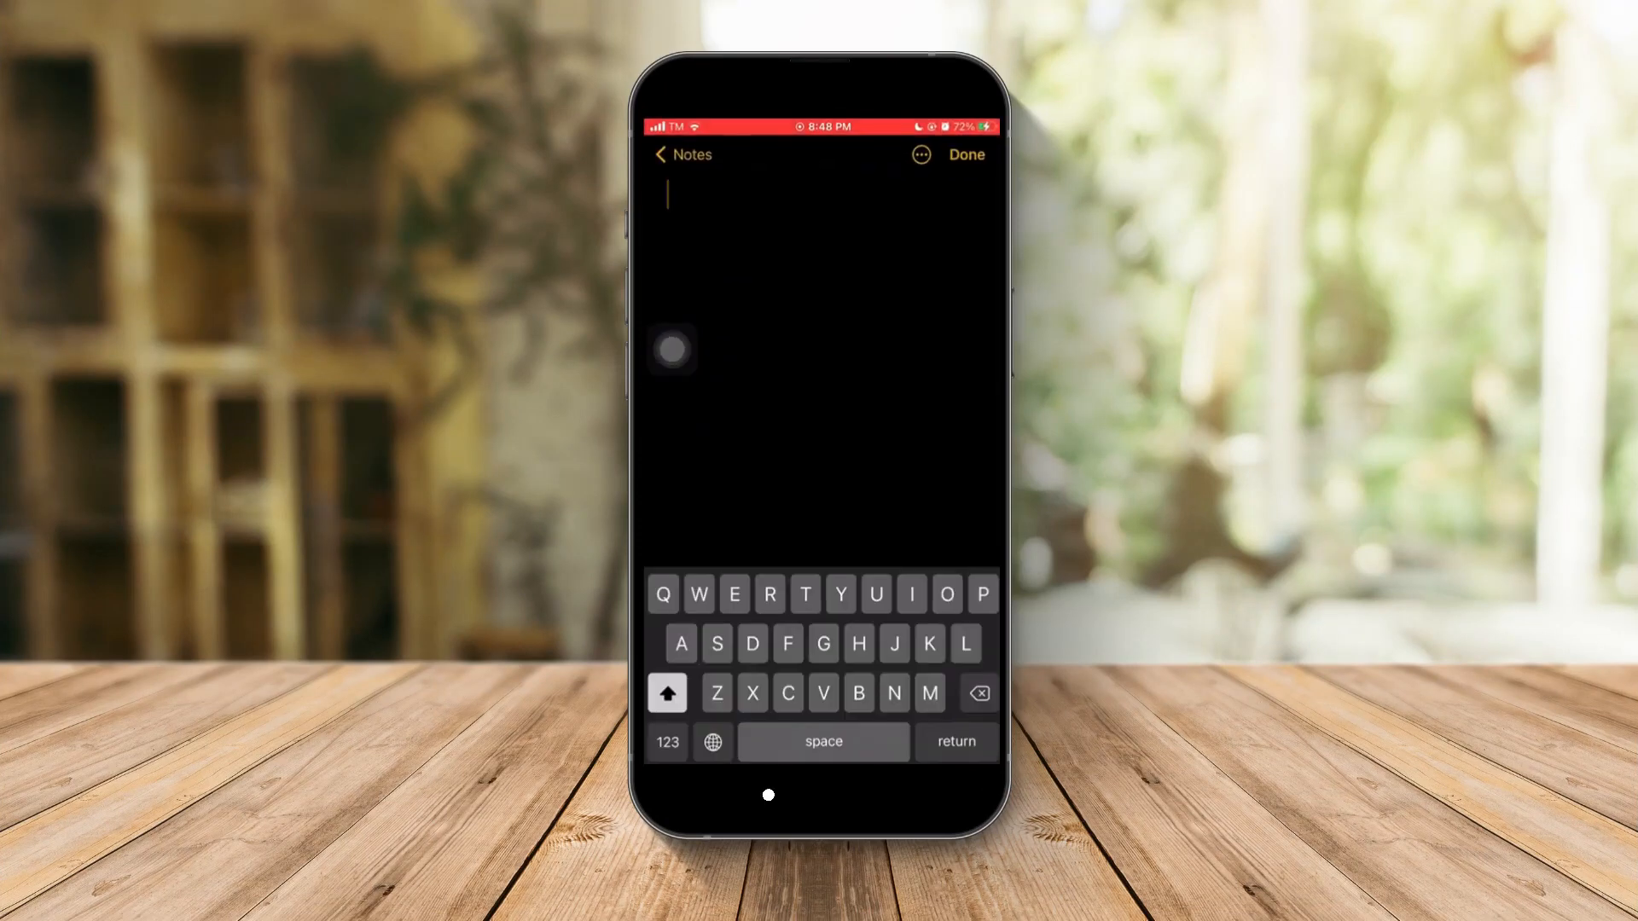
click(712, 741)
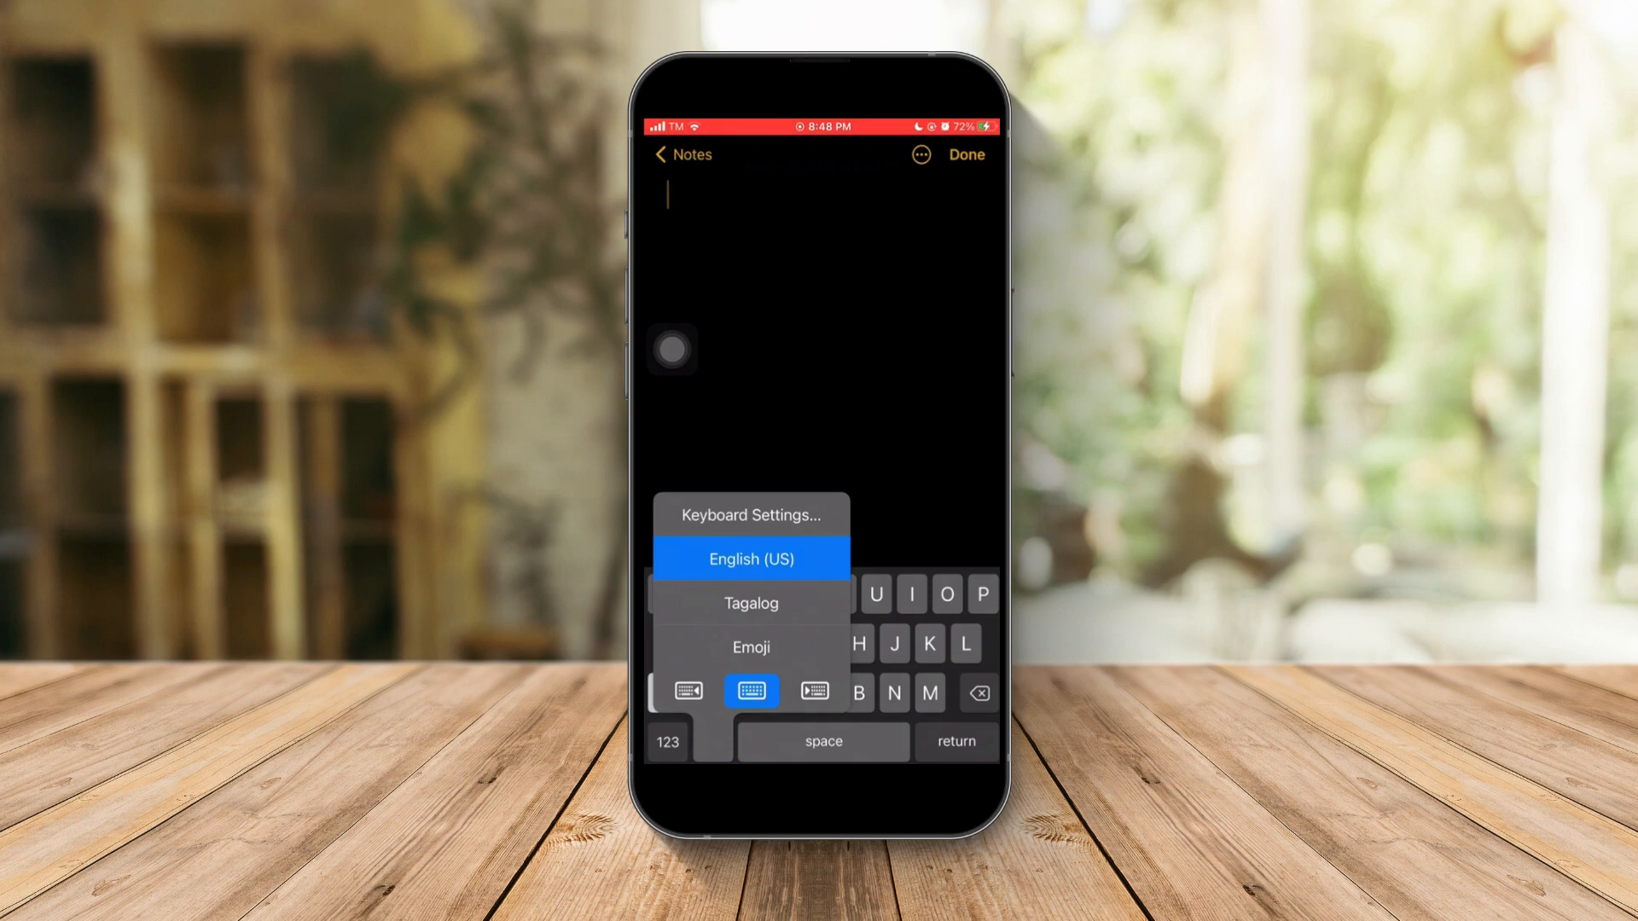
Go to the Keyboards settings page listing three keyboards, then return to the home screen
click(749, 515)
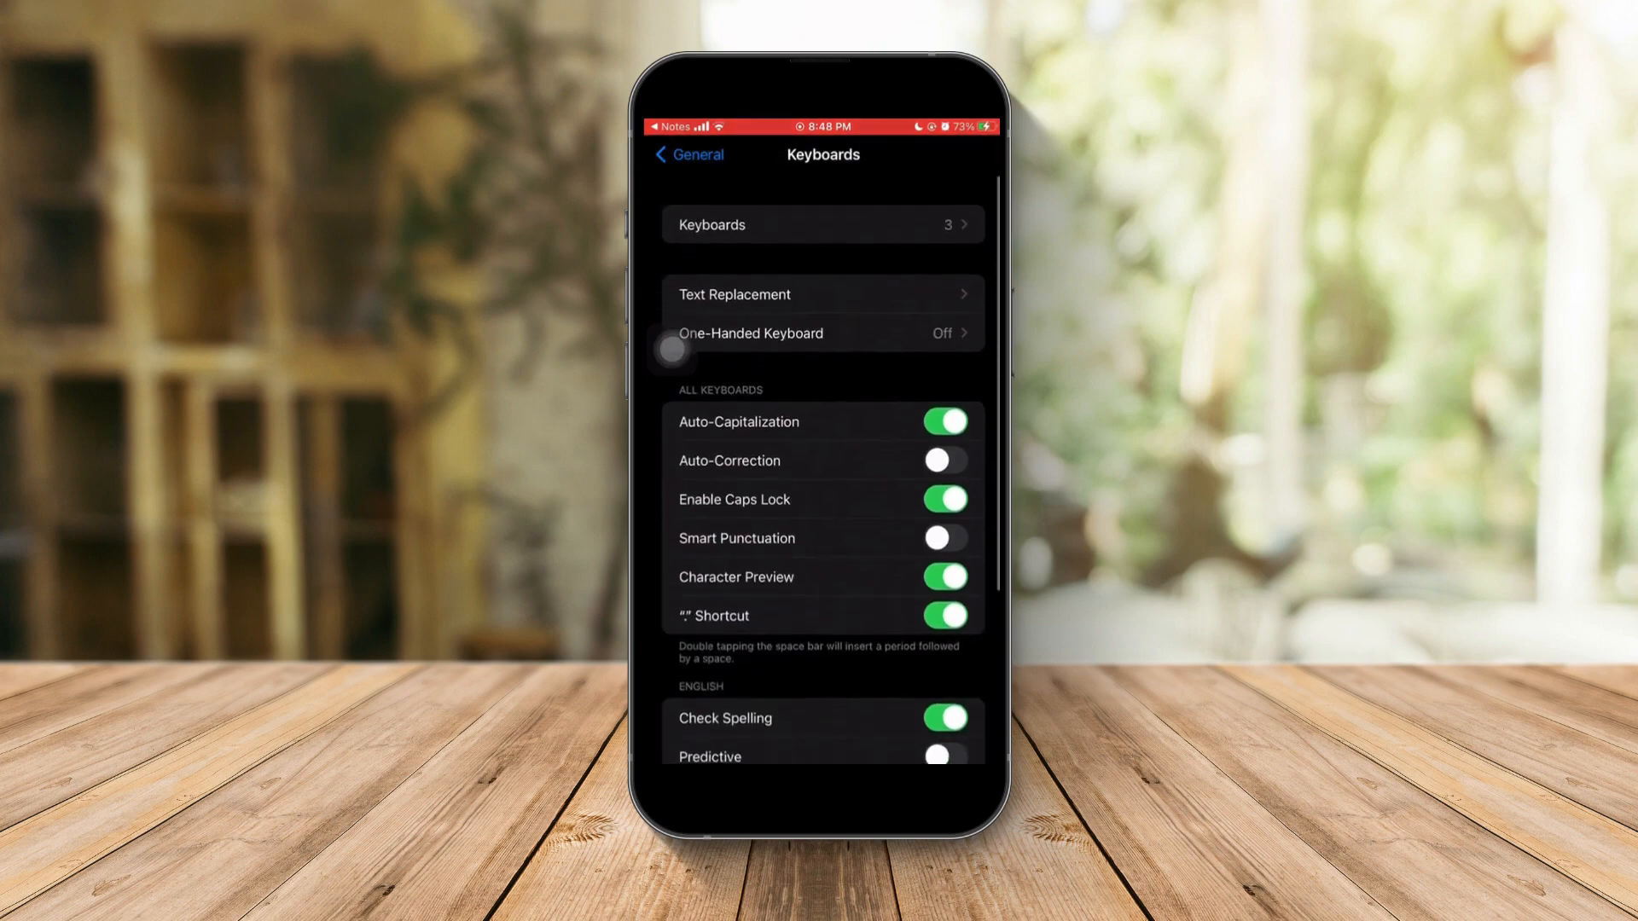
click(688, 154)
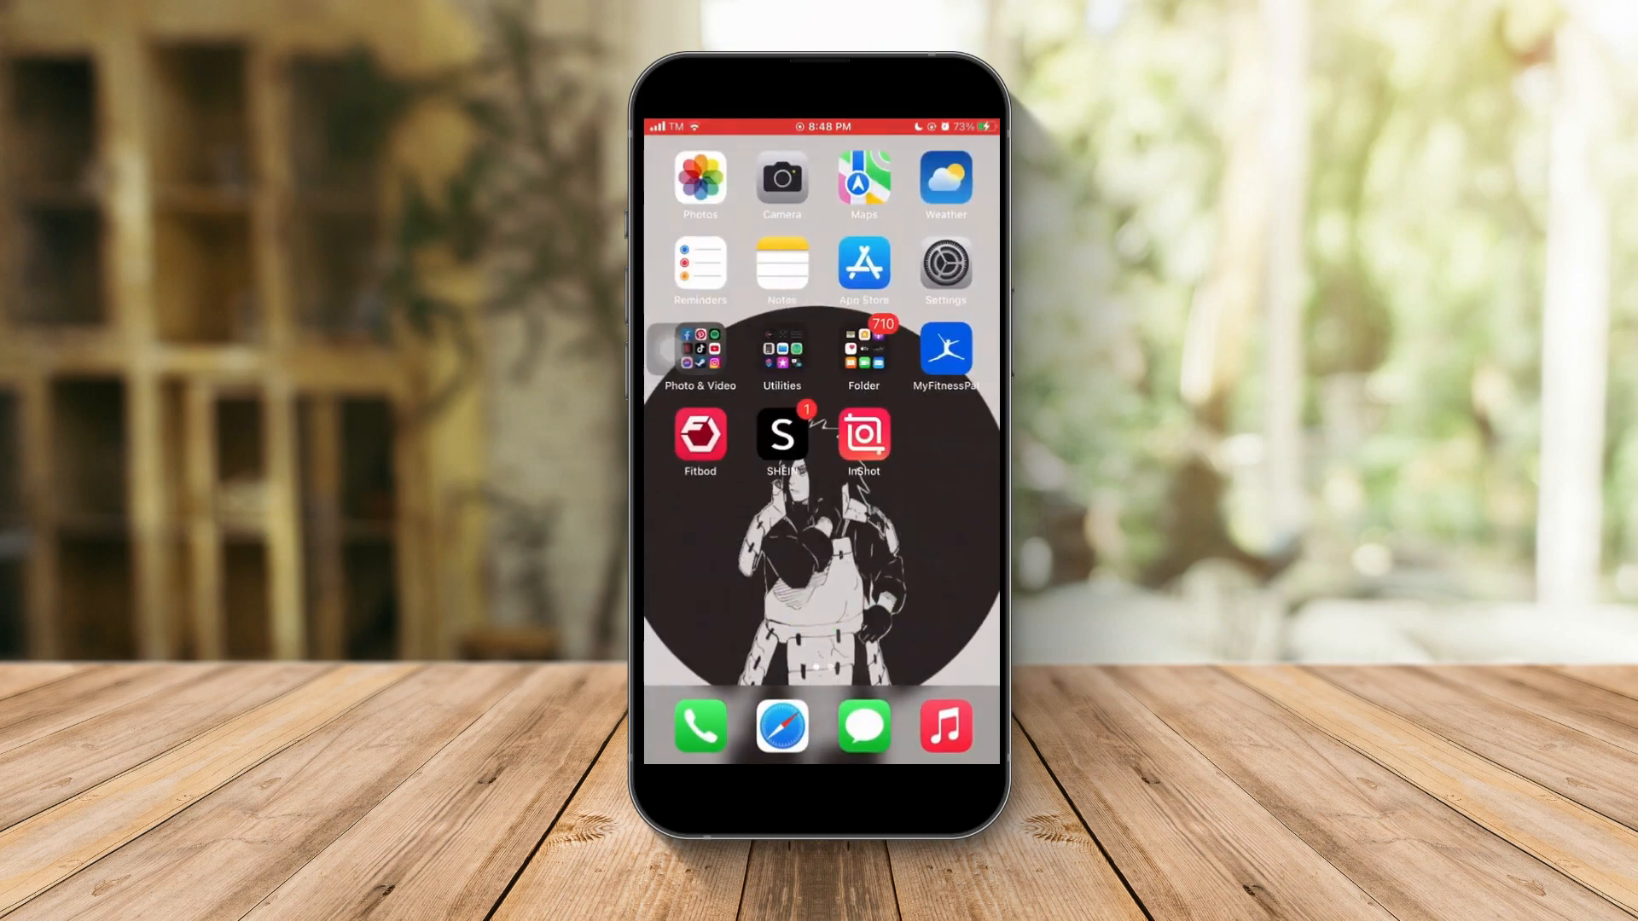
Go through Settings > General > Keyboard to reopen the Keyboards page
click(944, 265)
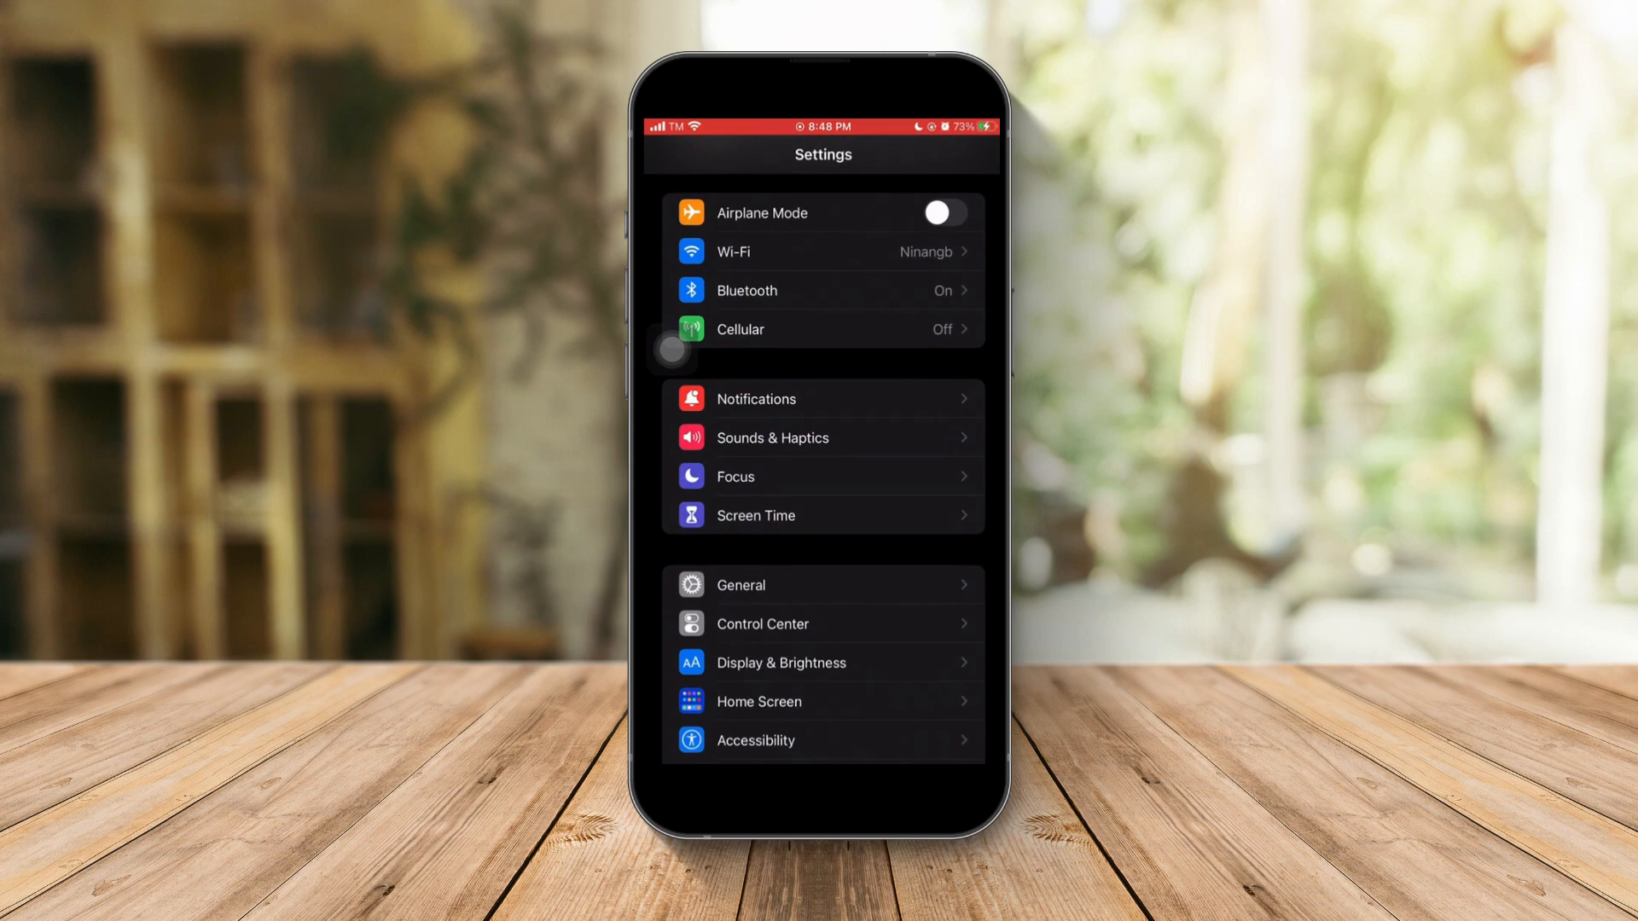
click(740, 584)
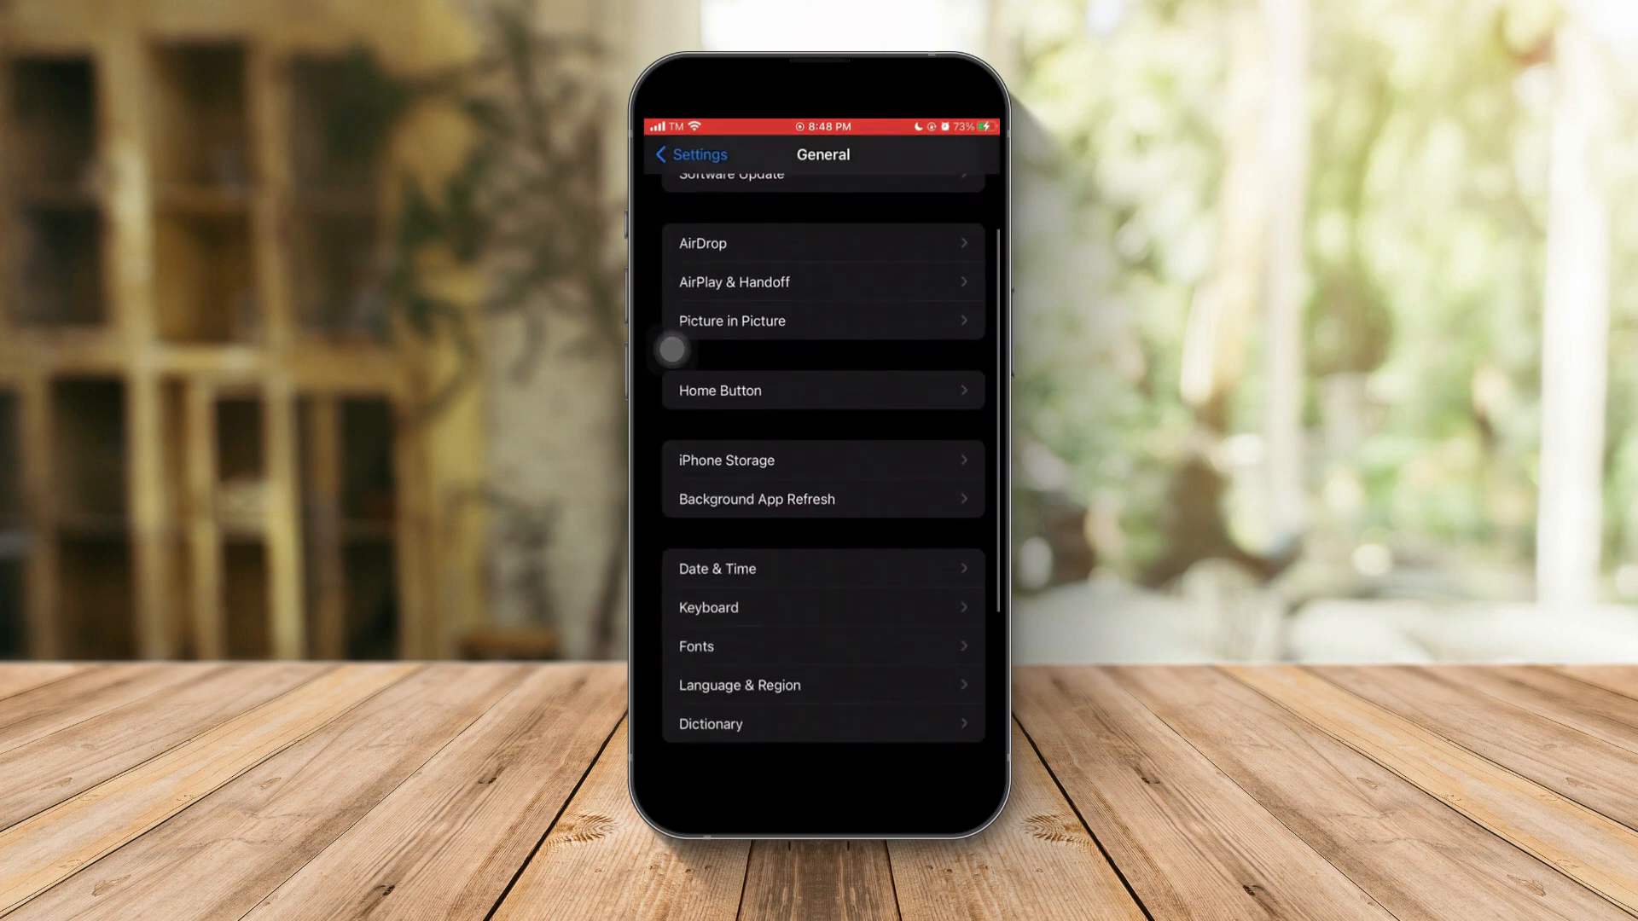
click(708, 607)
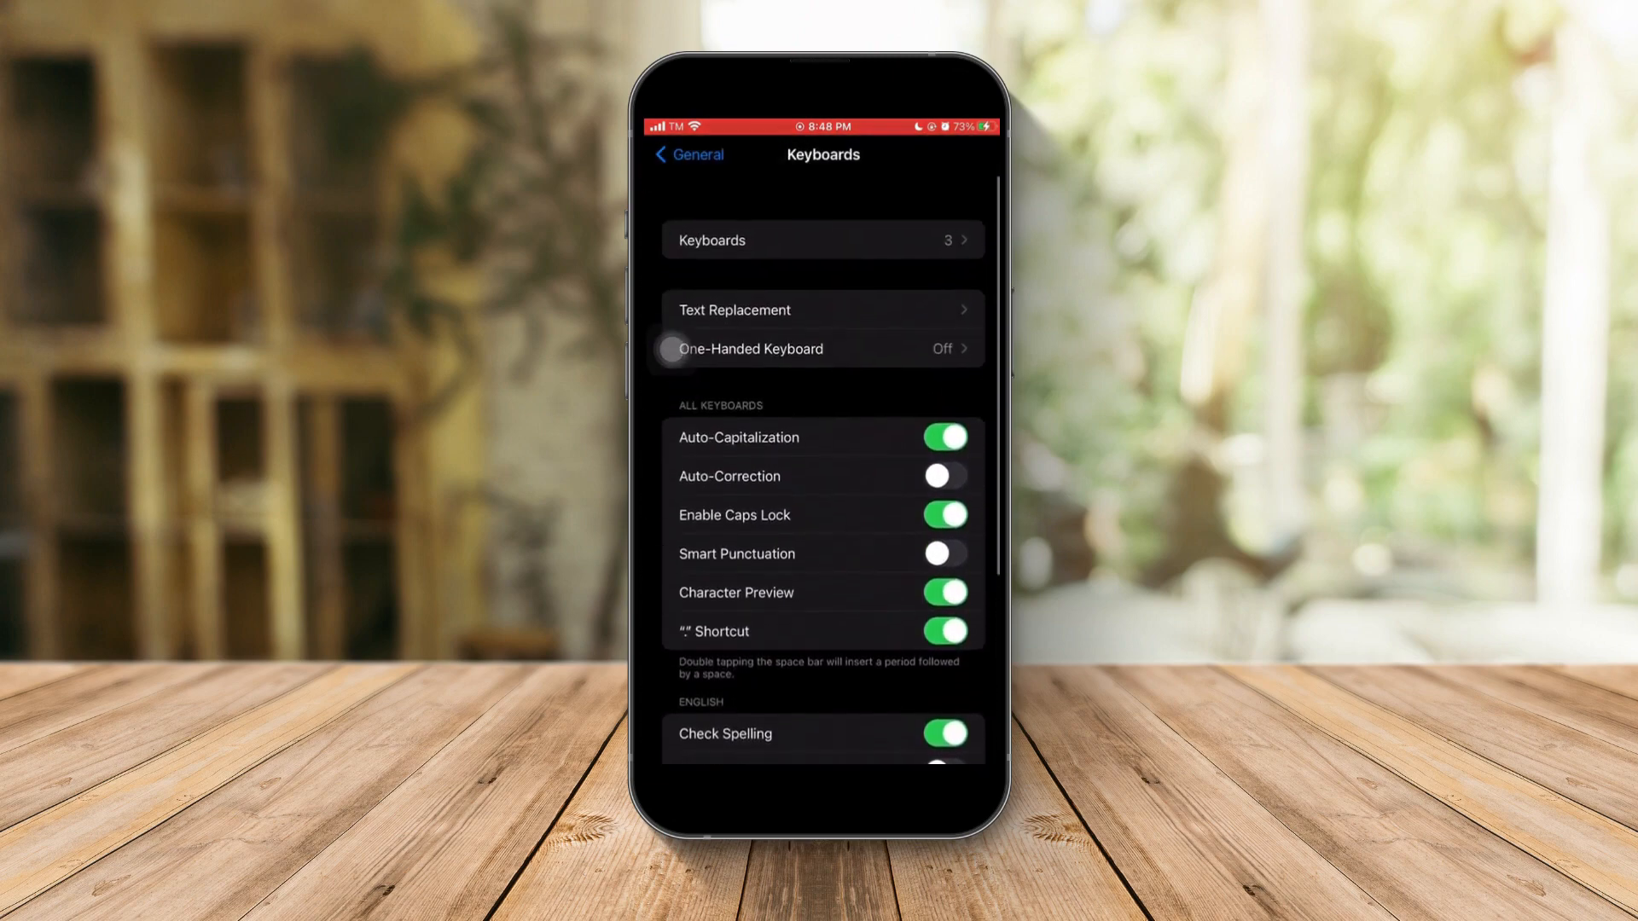
scroll(down, 3)
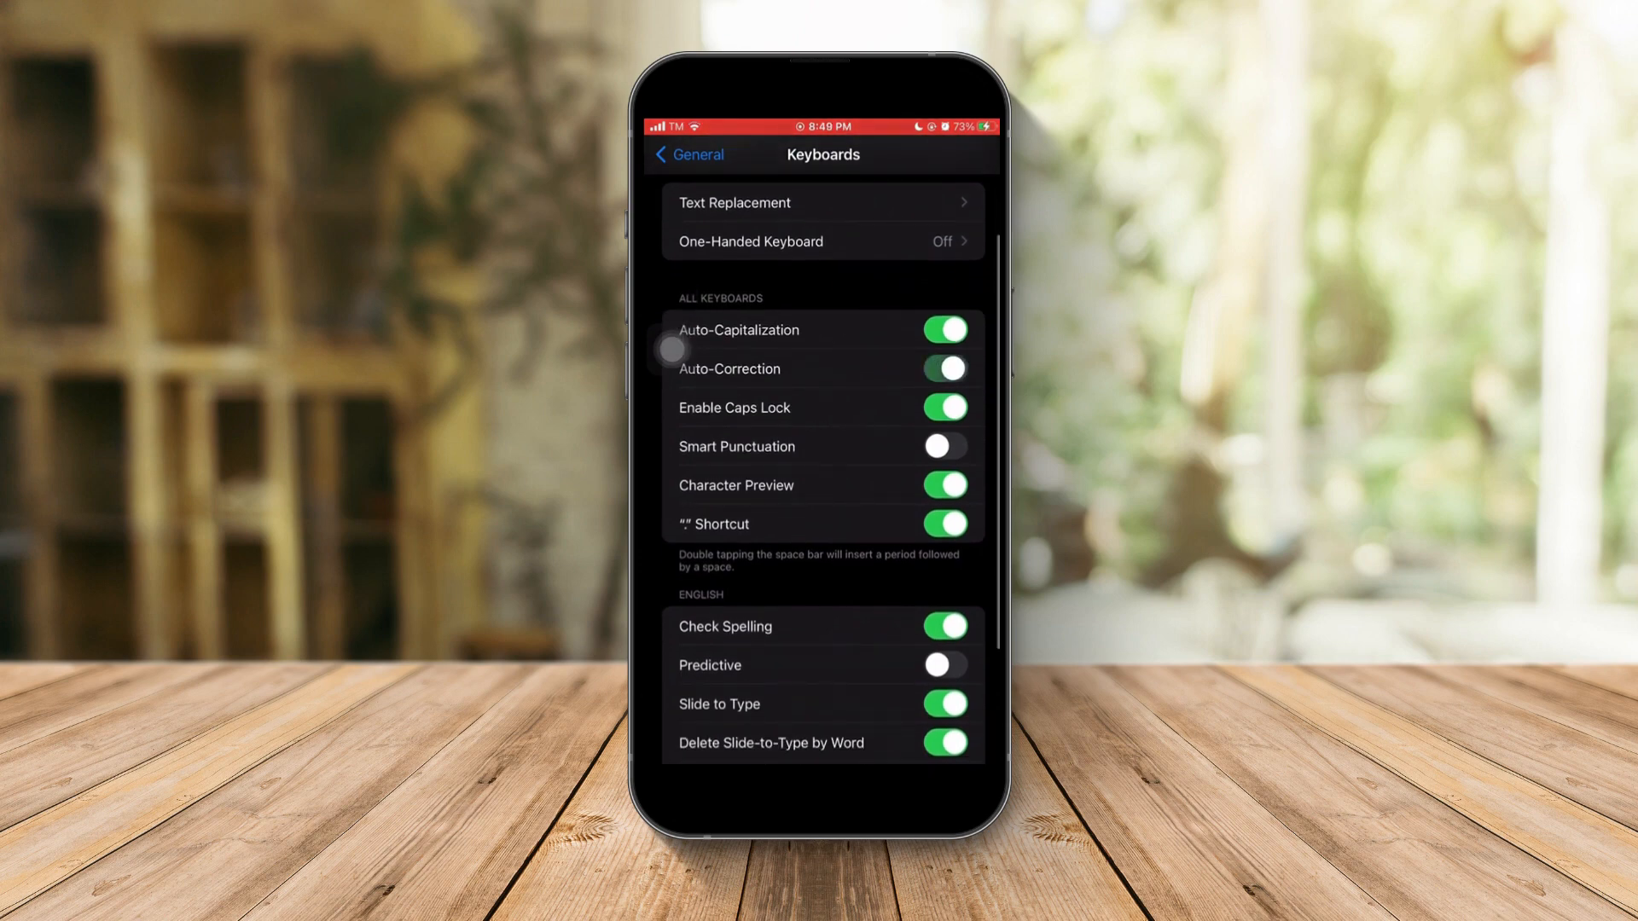
scroll(down, 3)
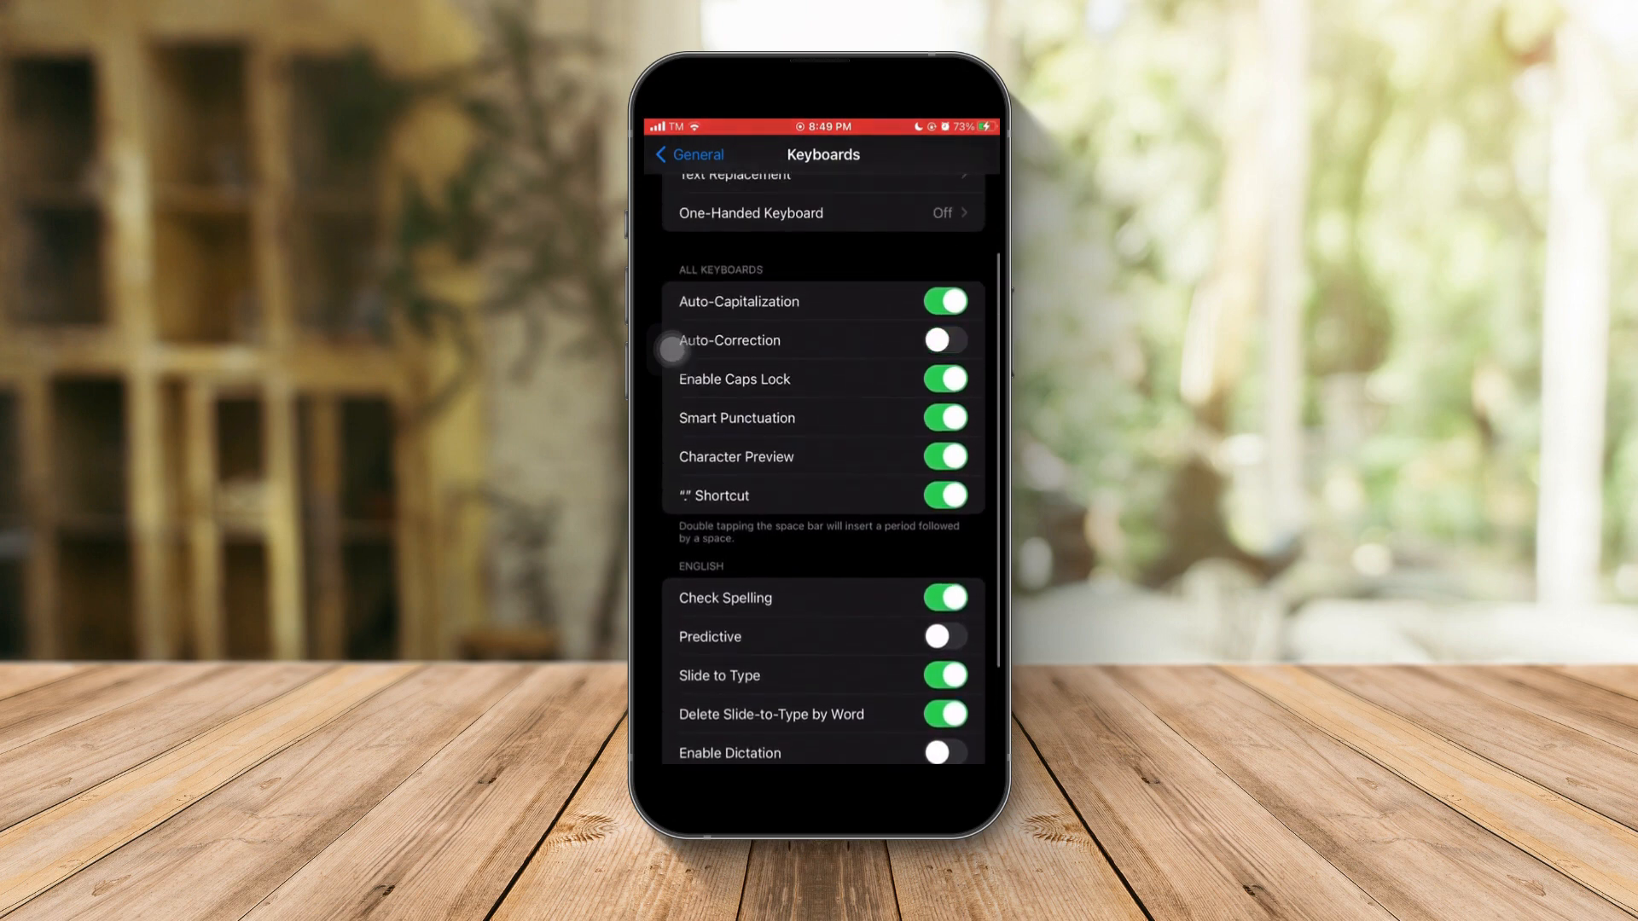
click(943, 418)
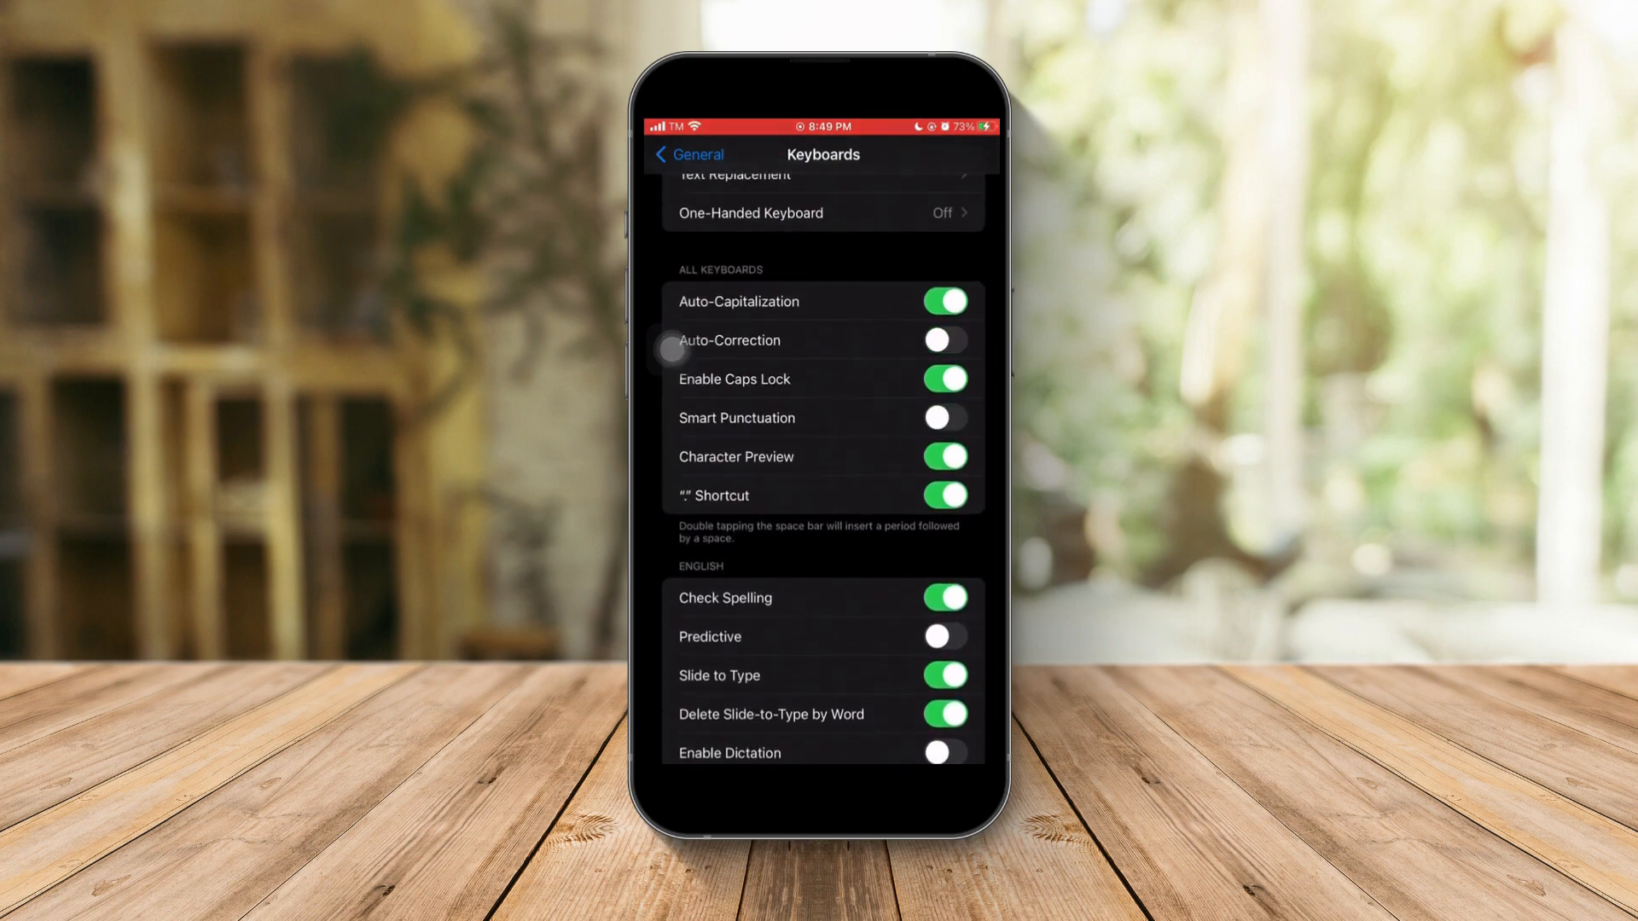
scroll(down, 3)
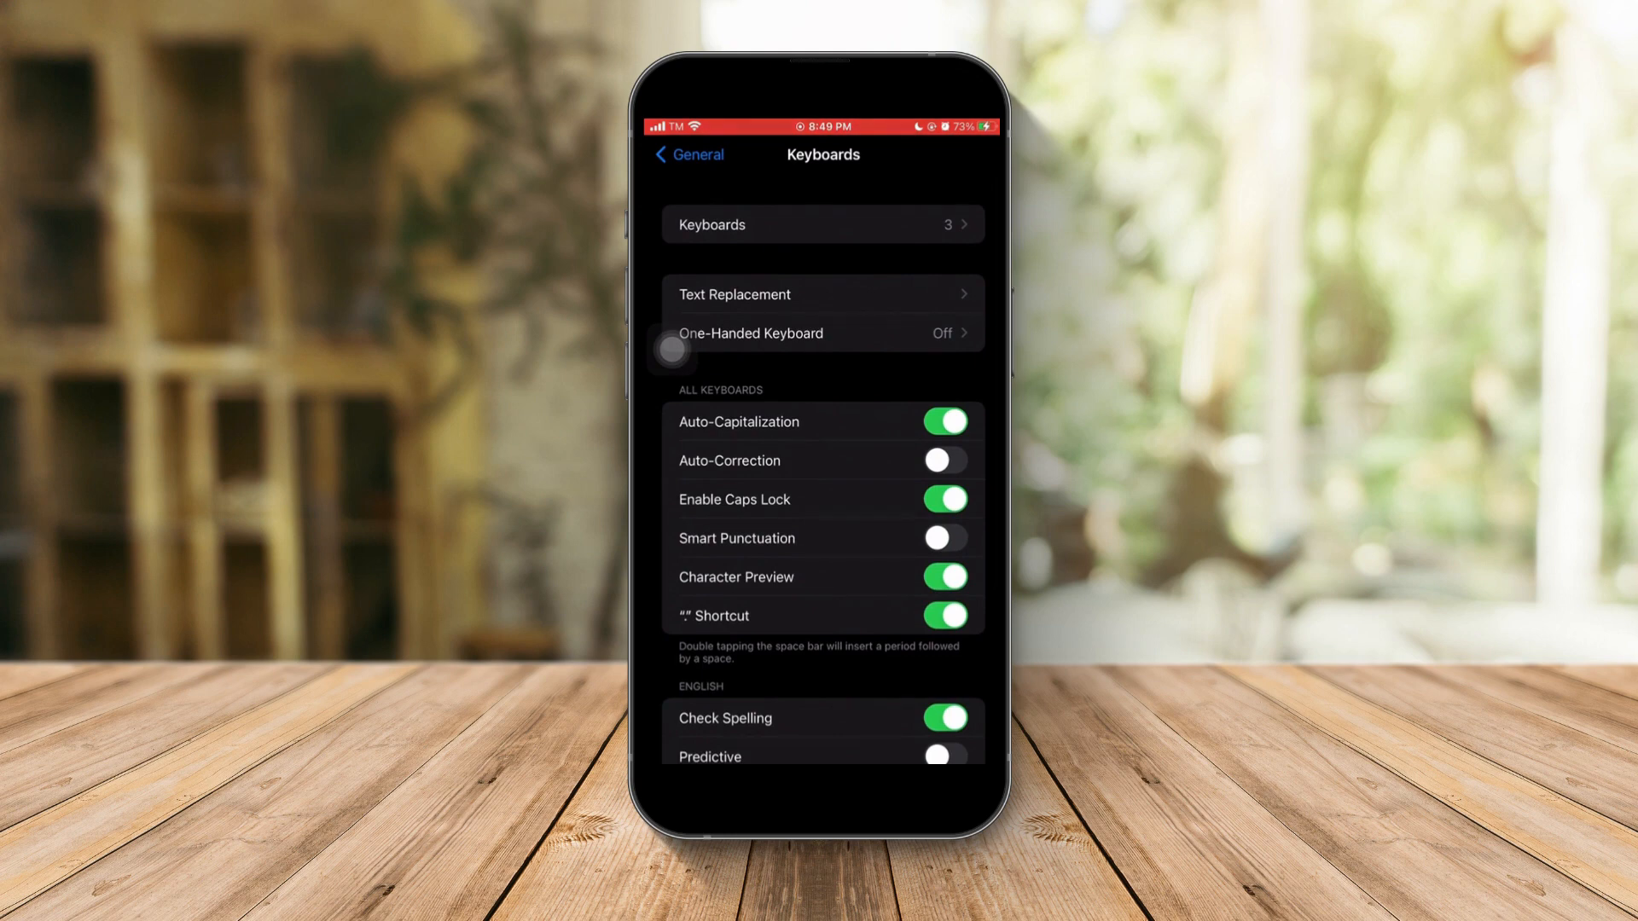
Show the Text Replacement list with omw → On my way!, entering and leaving edit mode
click(822, 224)
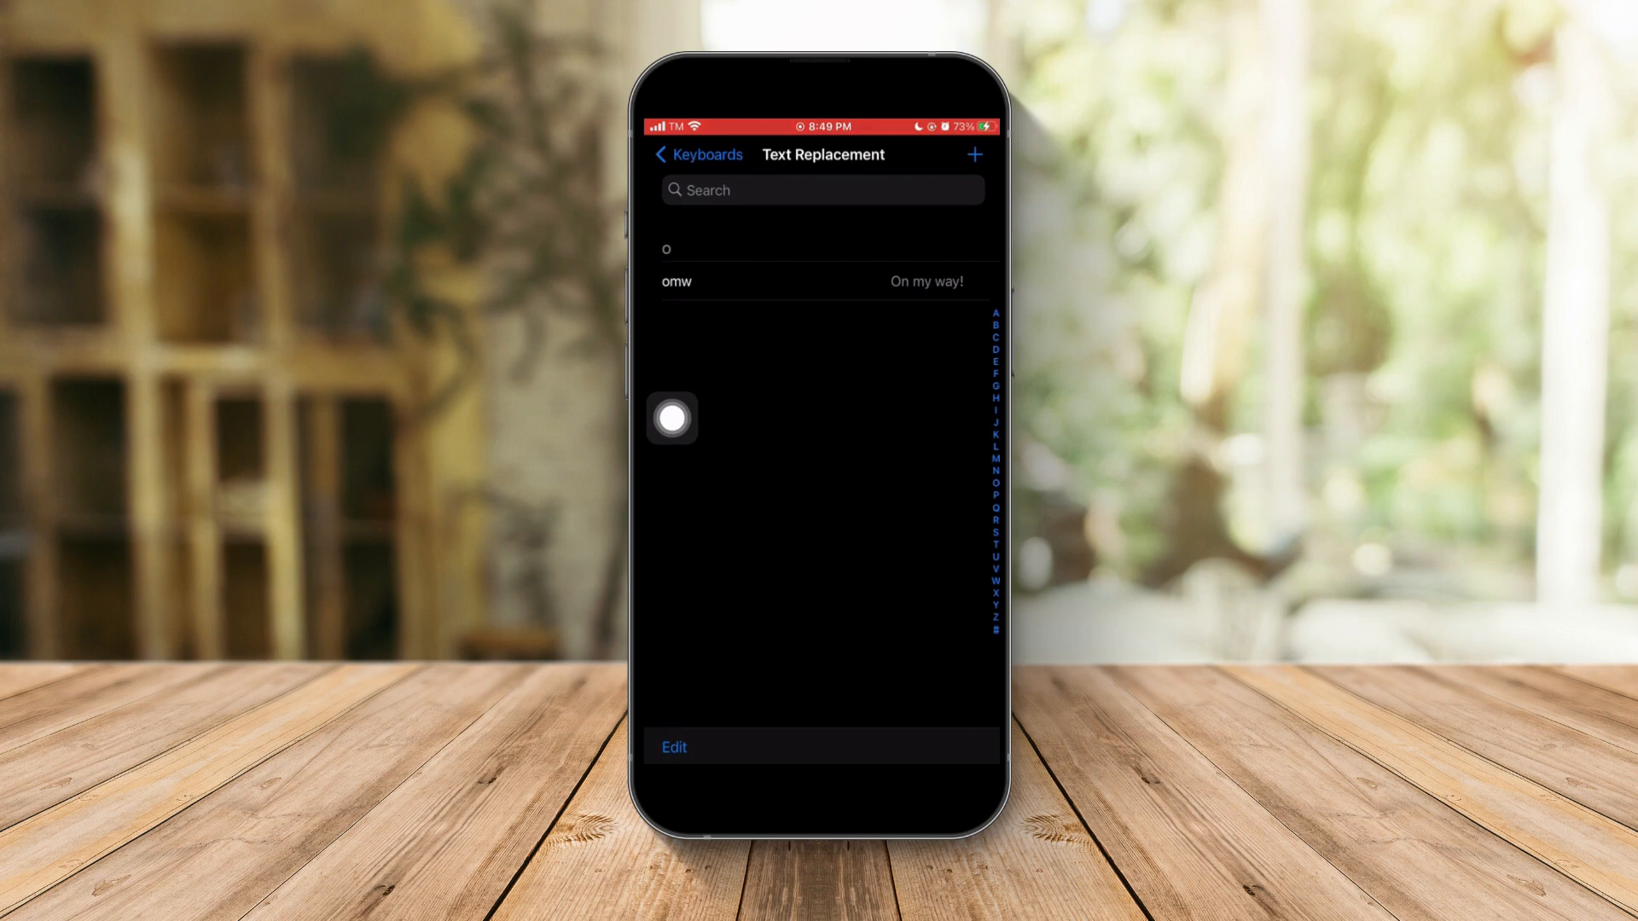
click(674, 747)
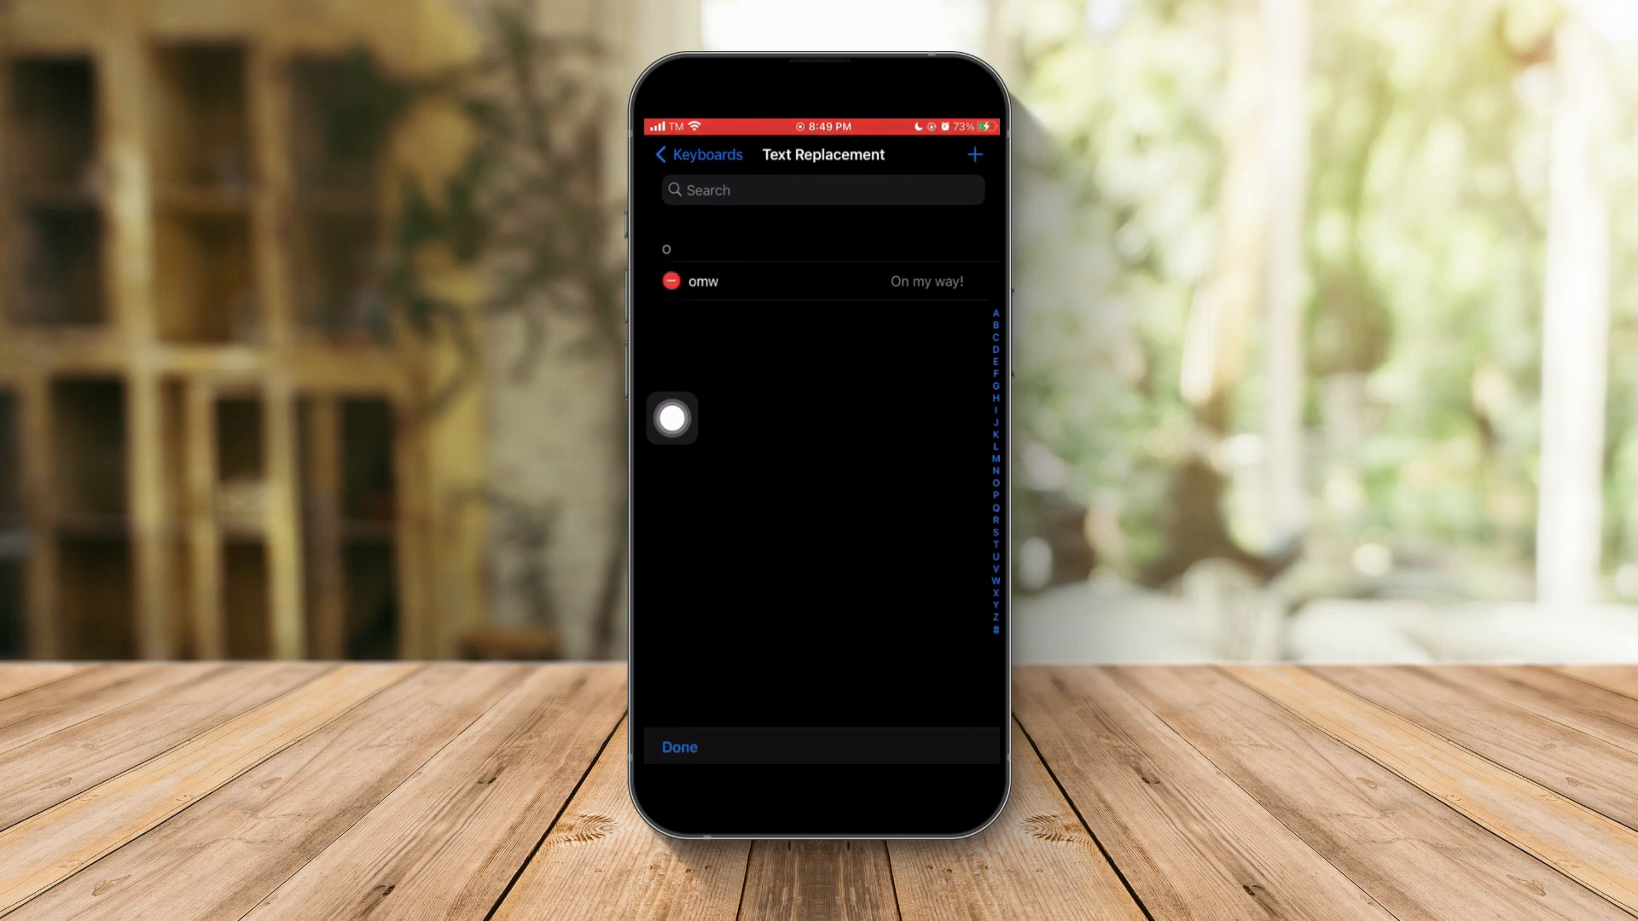
click(678, 747)
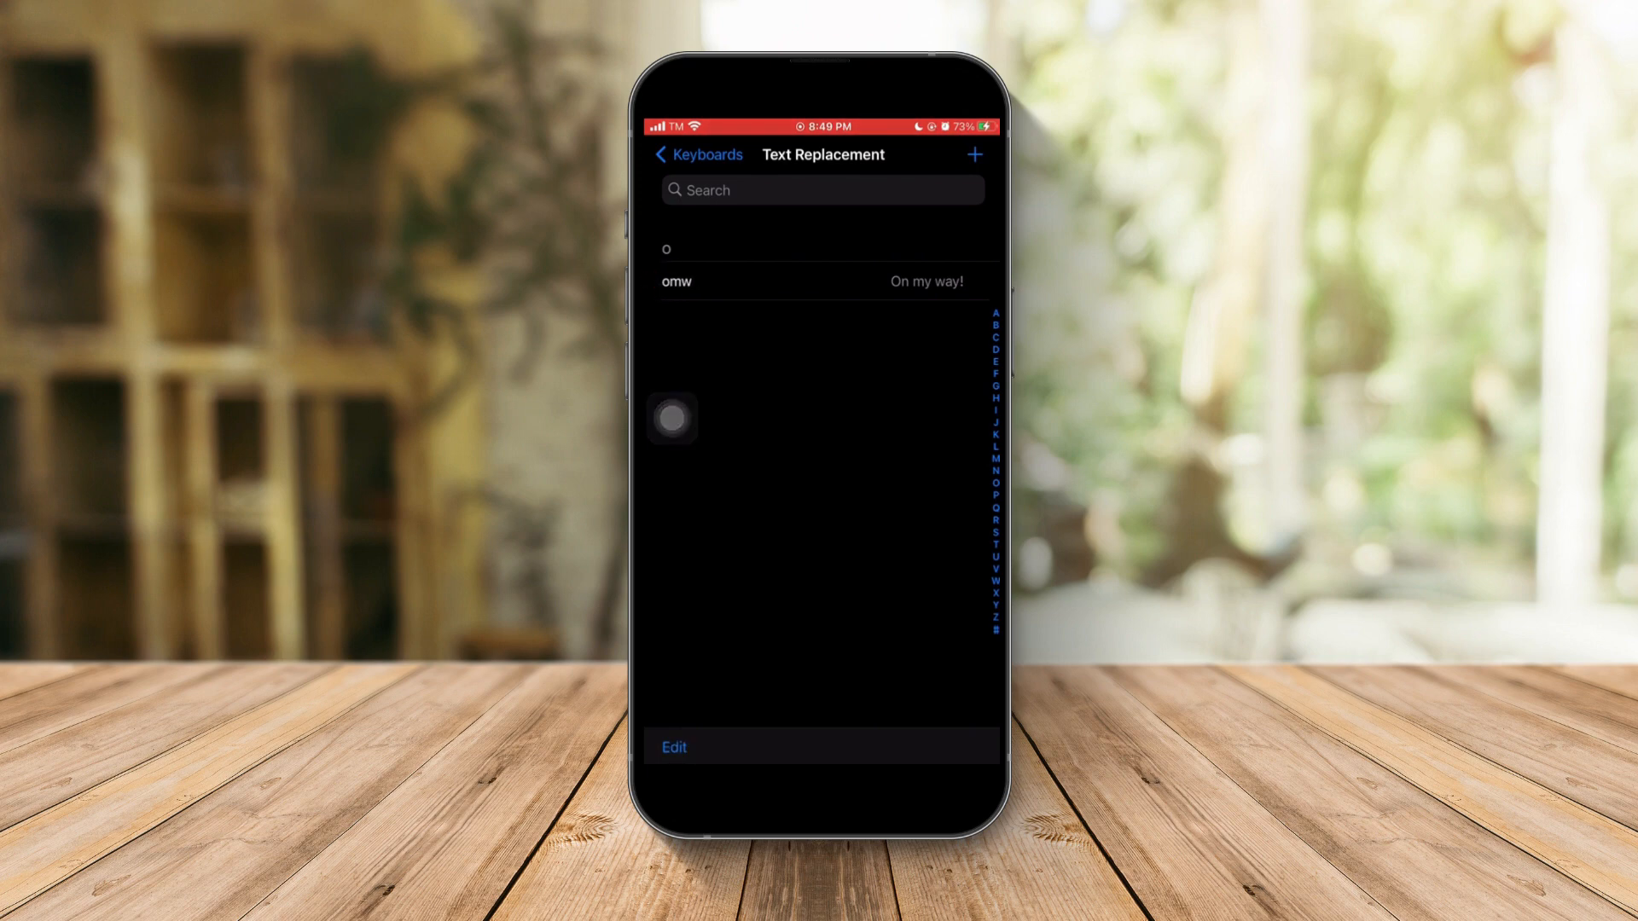